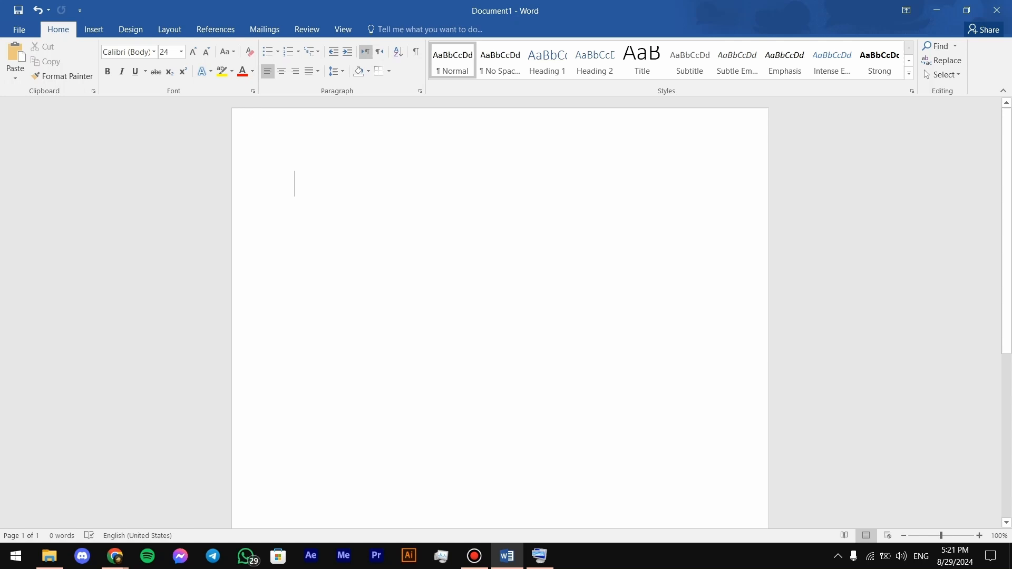
Type an @ into the blank document using the On-Screen Keyboard's Shift and @/2 keys.
{"action": "left_click", "coordinate": [540, 556]}
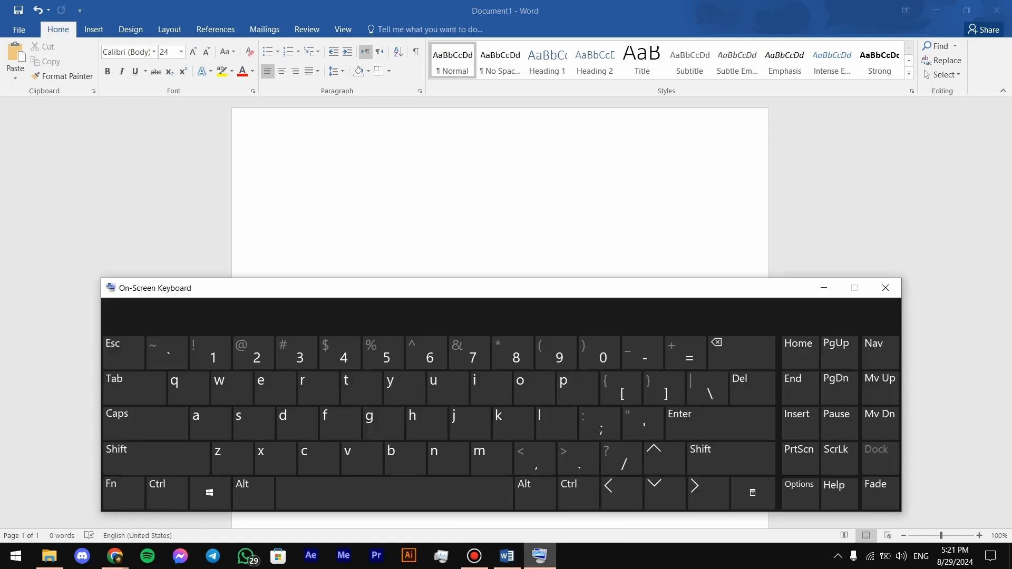
{"action": "left_click", "coordinate": [577, 387]}
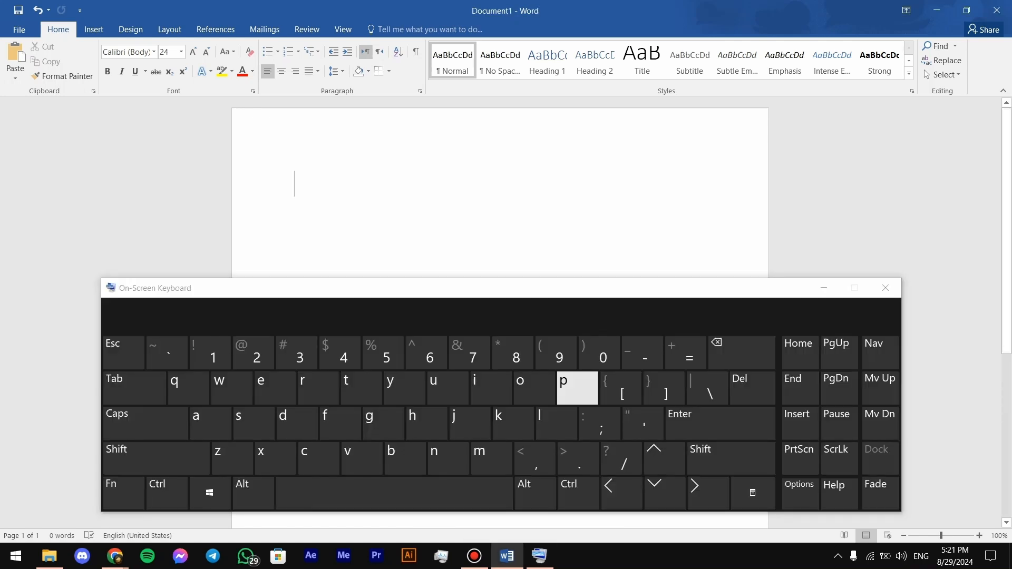
{"action": "left_click", "coordinate": [148, 458]}
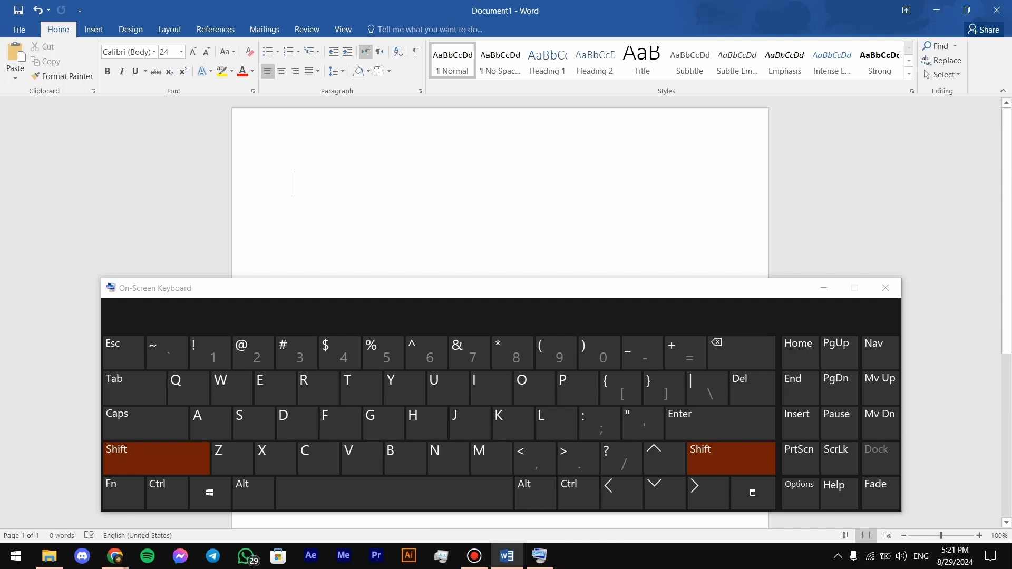
{"action": "left_click", "coordinate": [253, 352]}
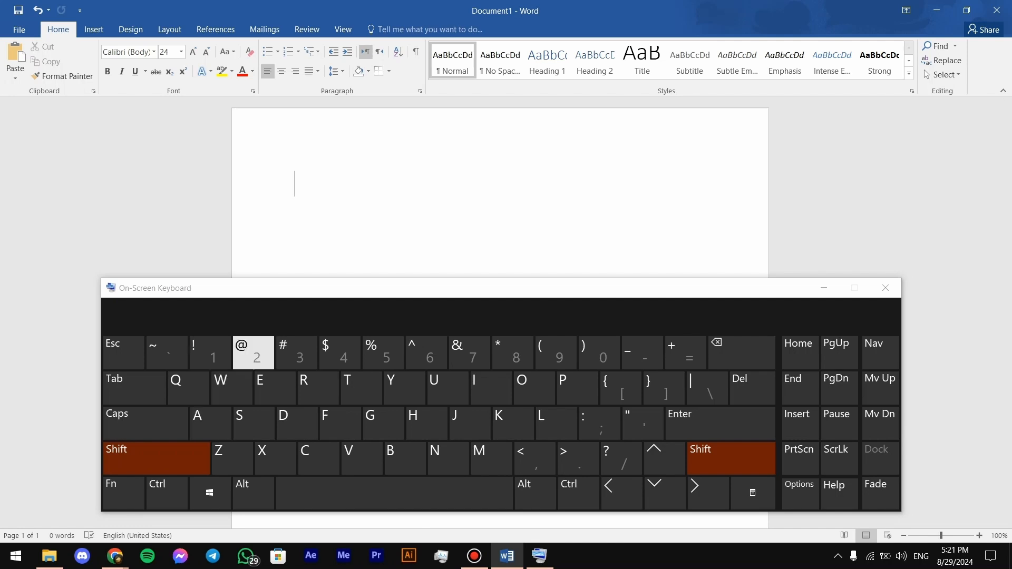
{"action": "left_click", "coordinate": [253, 353]}
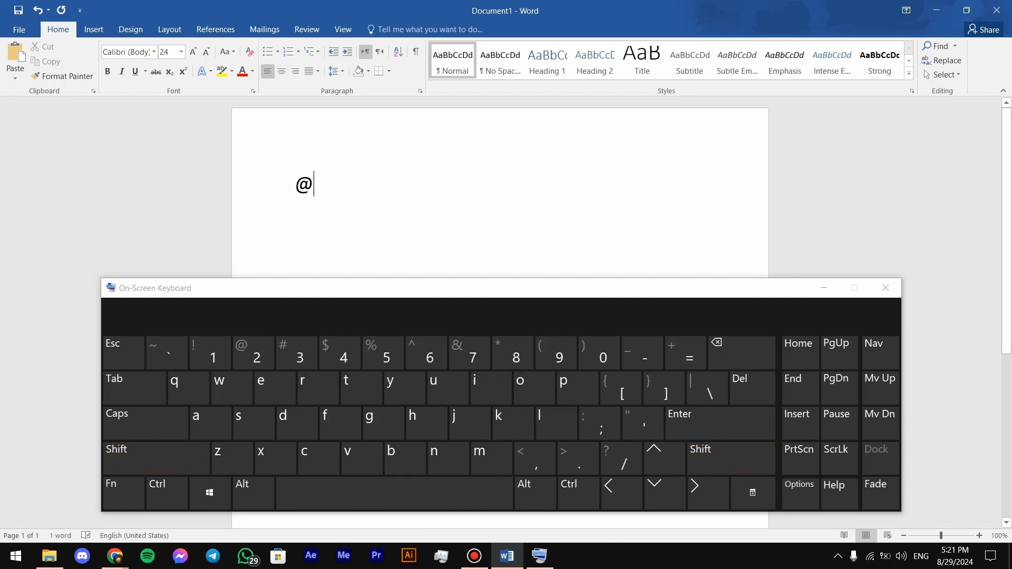
{"action": "left_click", "coordinate": [885, 287]}
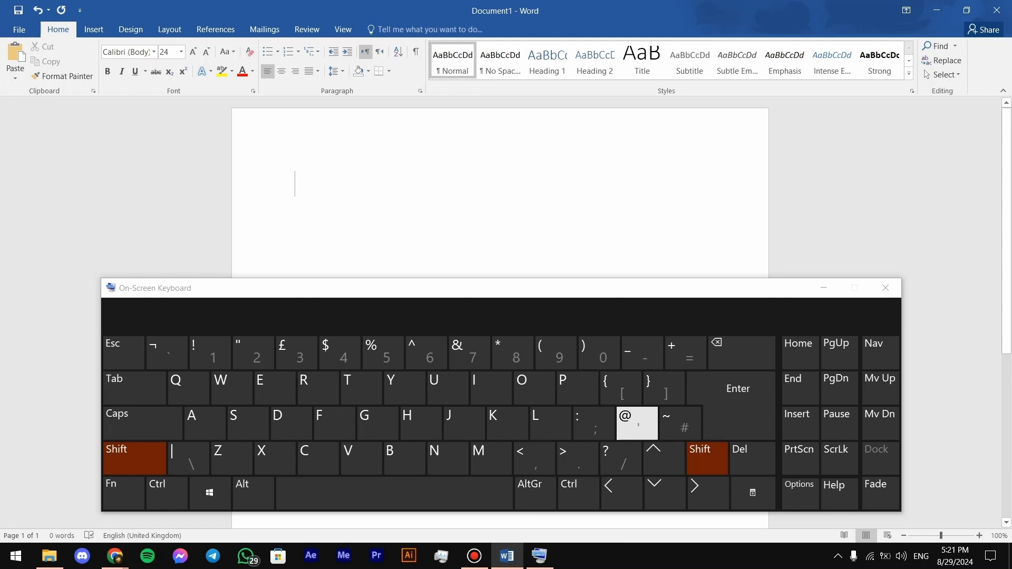
Try the @ key on the UK layout, close the keyboard, and start Windows Settings.
{"action": "left_click", "coordinate": [637, 423]}
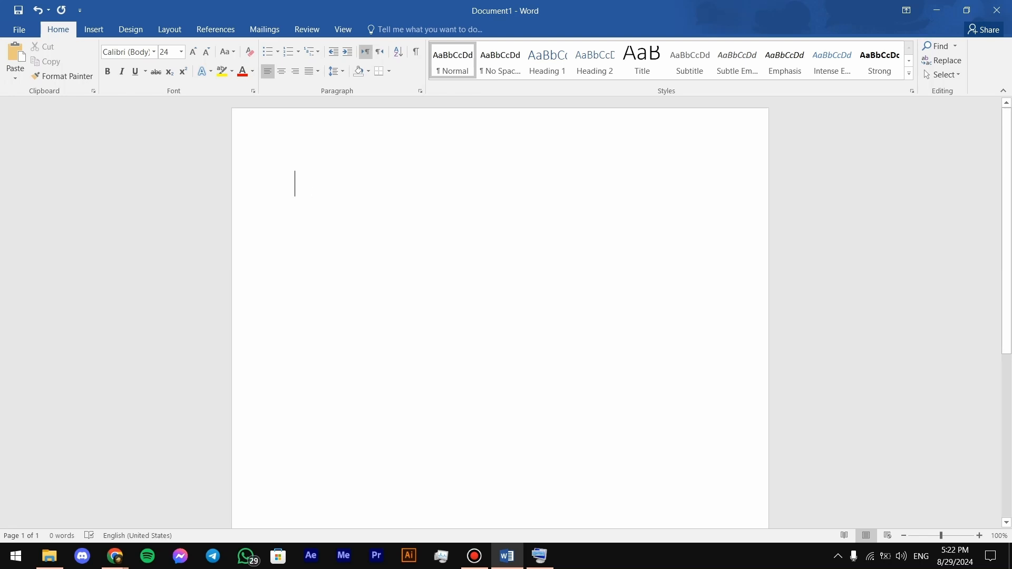
{"action": "left_click", "coordinate": [15, 556]}
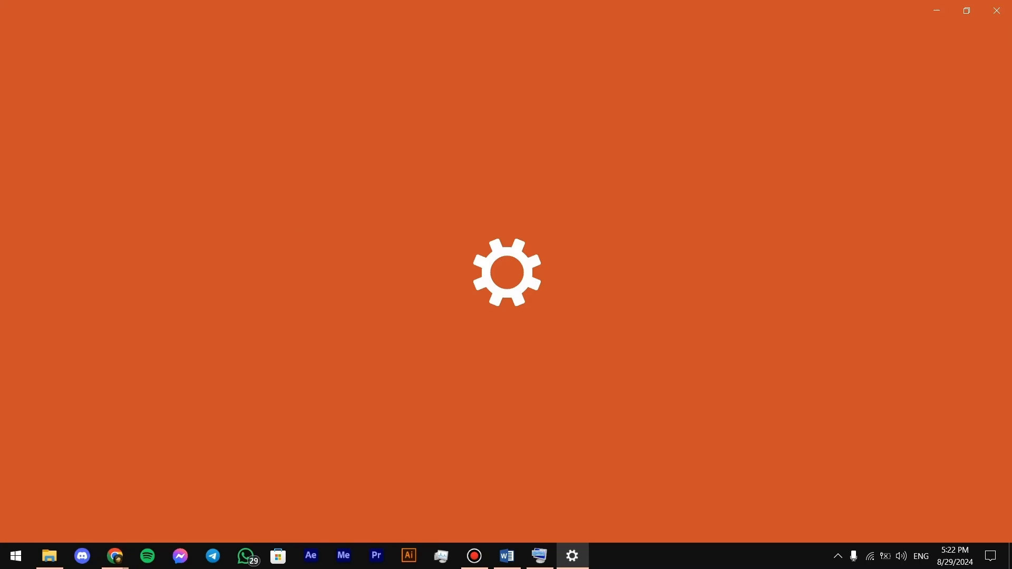
Go to Time & Language > Language to view English (US), English (UK) and Arabic (Egypt).
{"action": "left_click", "coordinate": [572, 556]}
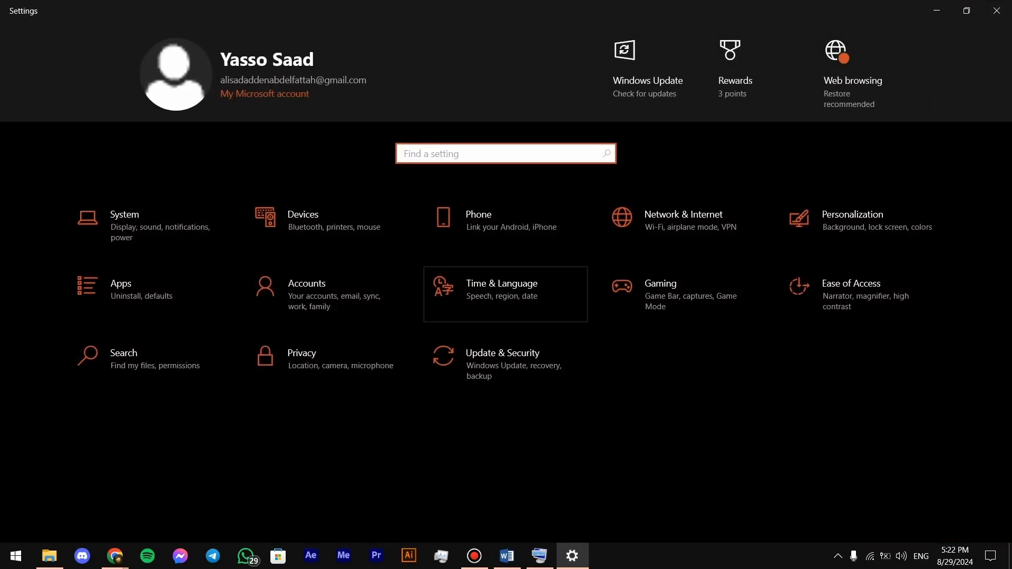
{"action": "left_click", "coordinate": [502, 289]}
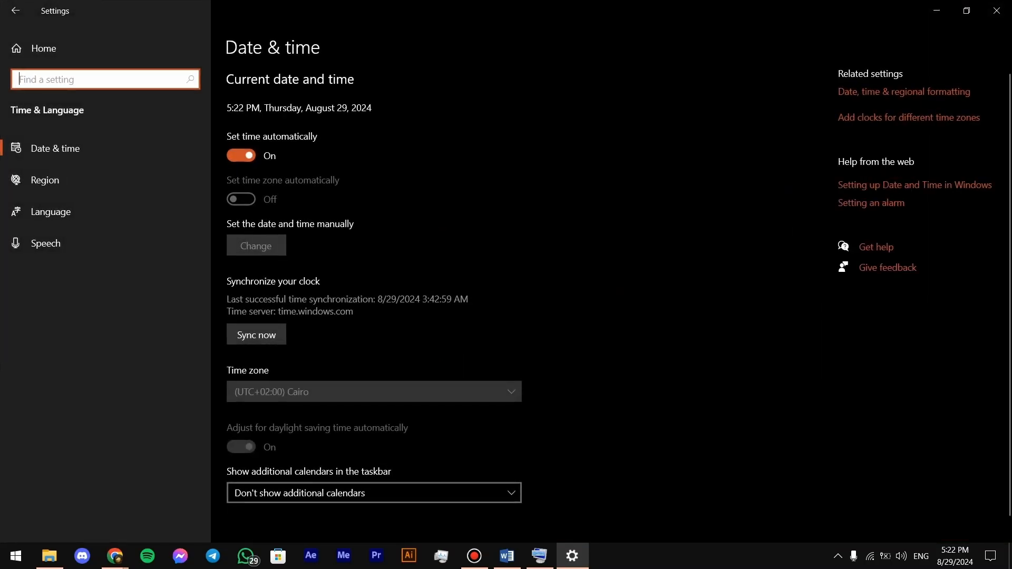
{"action": "mouse_move", "coordinate": [50, 211]}
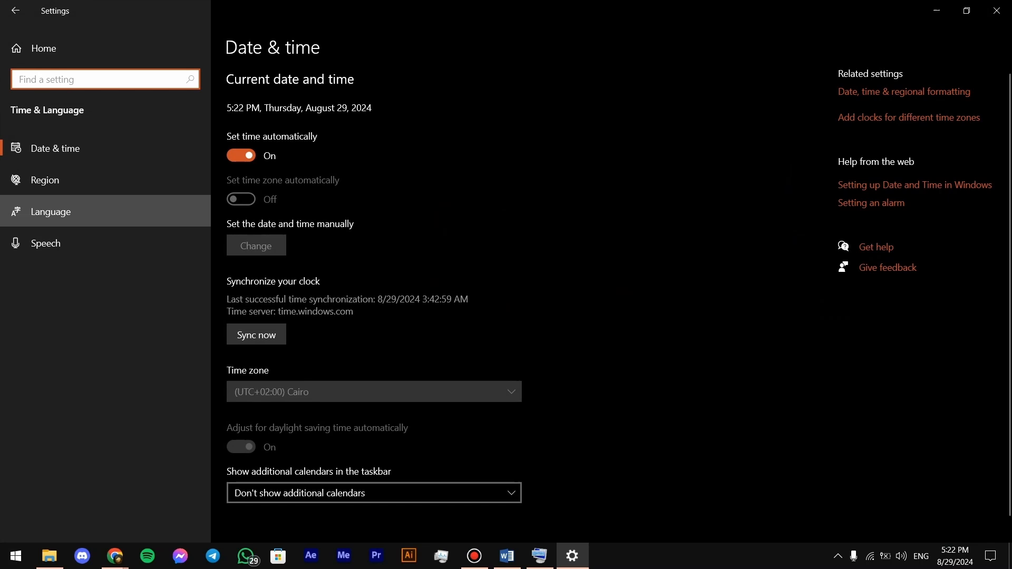
{"action": "left_click", "coordinate": [51, 212]}
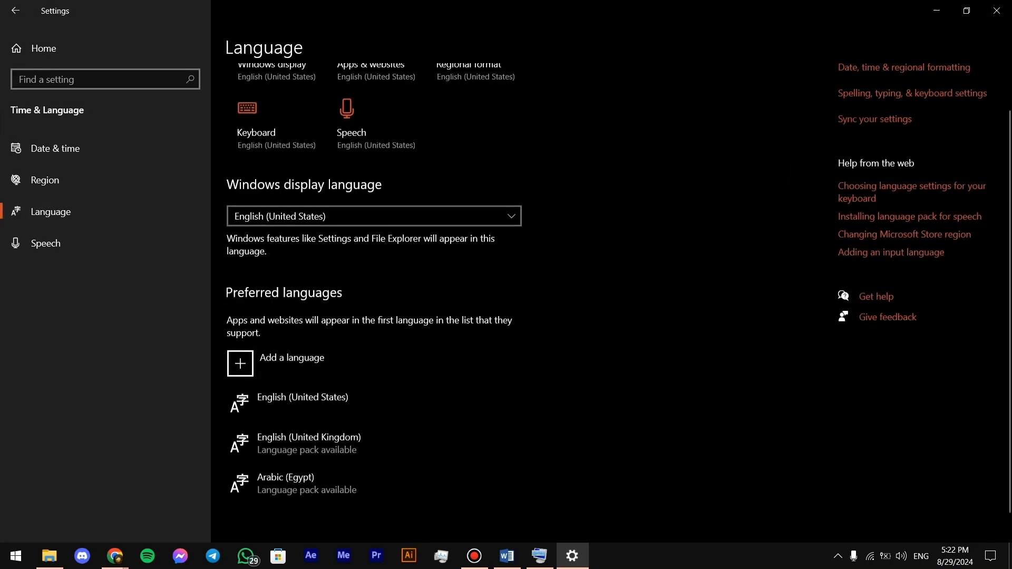
{"action": "left_click", "coordinate": [240, 364]}
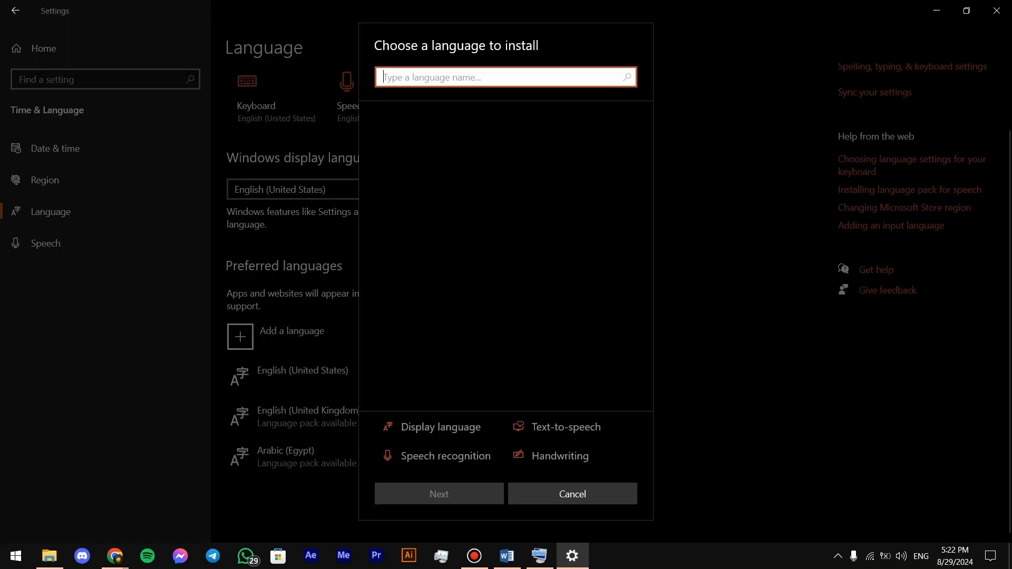
{"action": "left_click", "coordinate": [503, 77]}
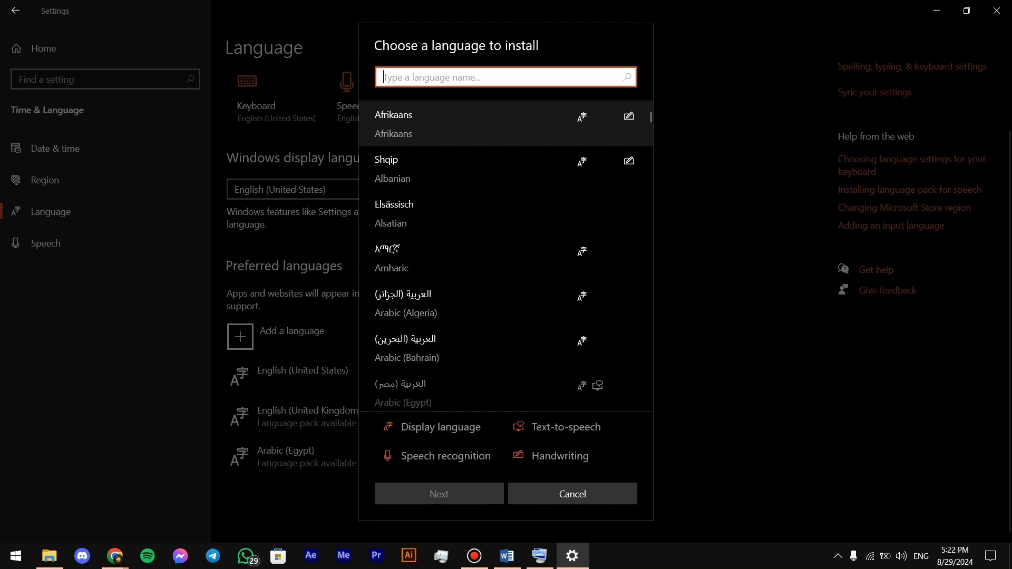
{"action": "type", "text": "us"}
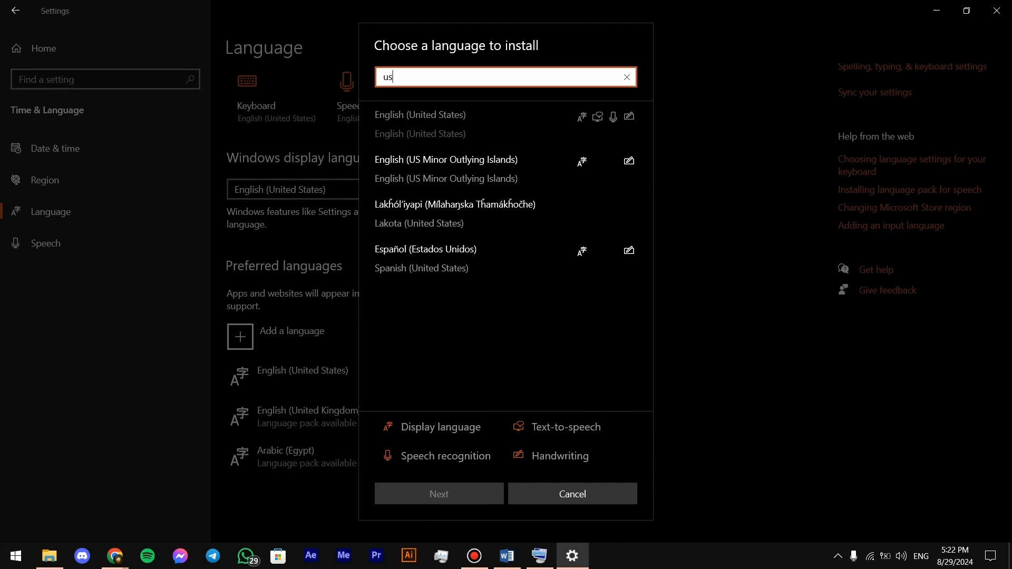
{"action": "left_click", "coordinate": [572, 494]}
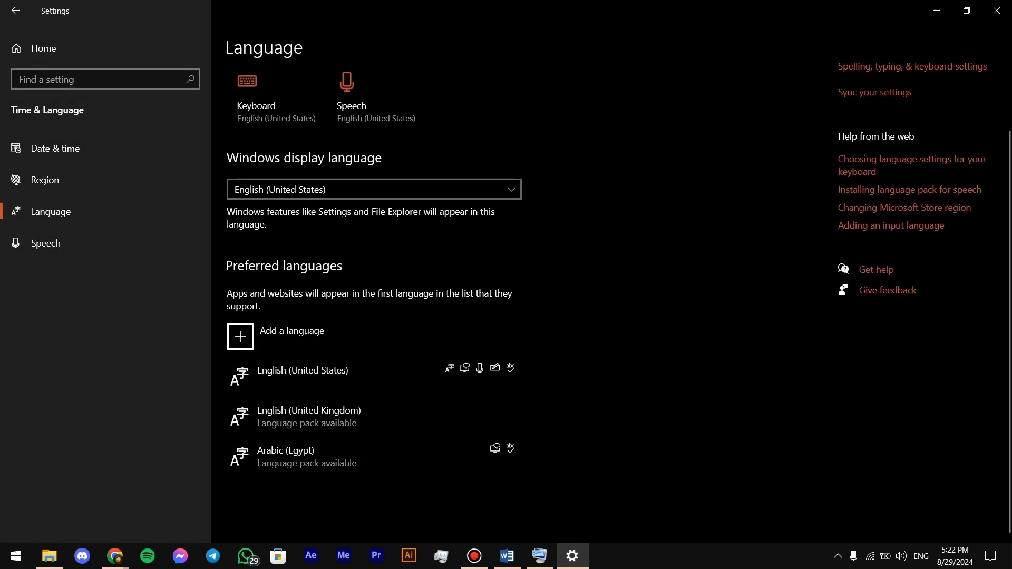
Switch from Settings back to the blank Document1 in Word.
{"action": "left_click", "coordinate": [921, 556]}
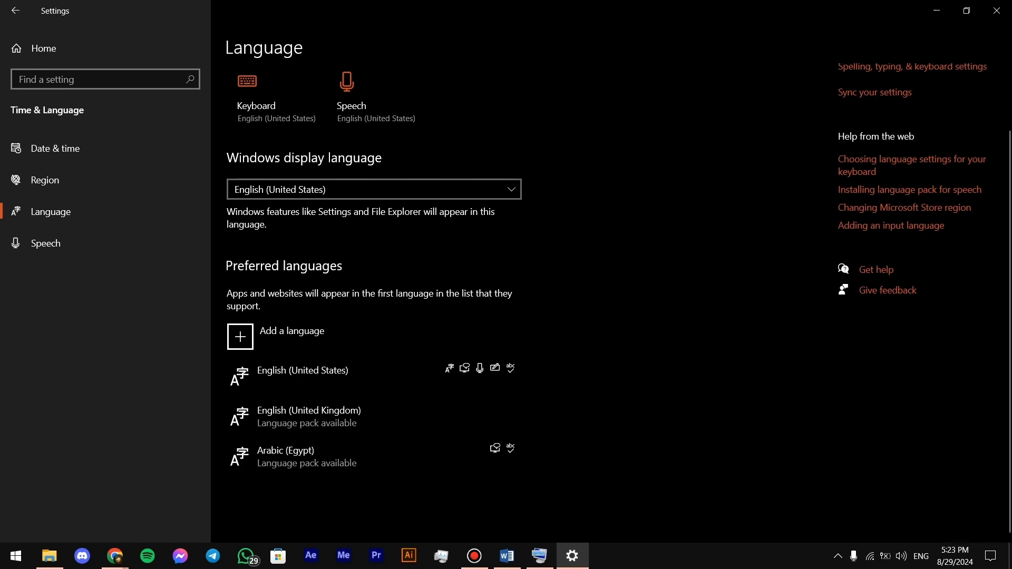
{"action": "left_click", "coordinate": [506, 556]}
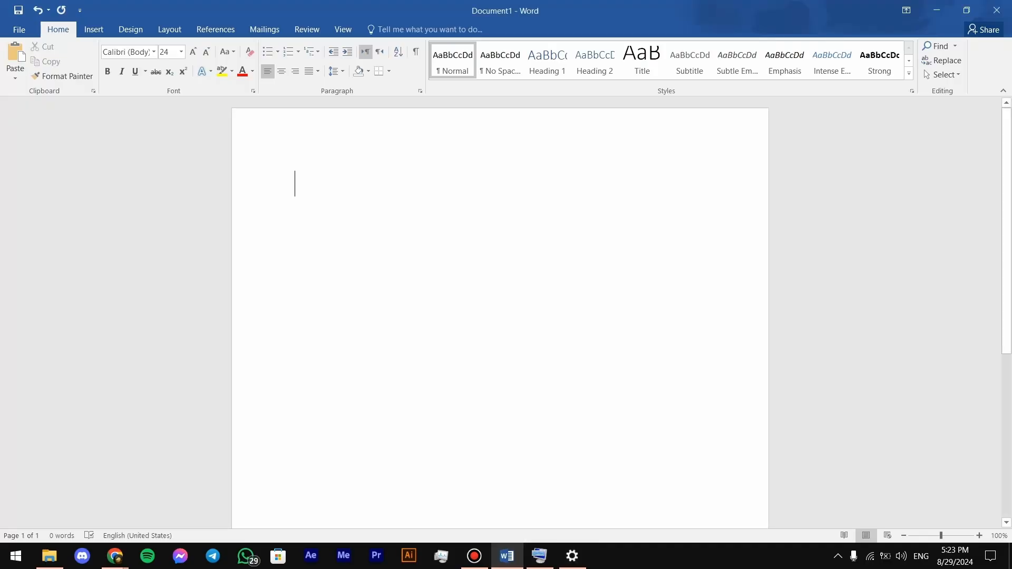